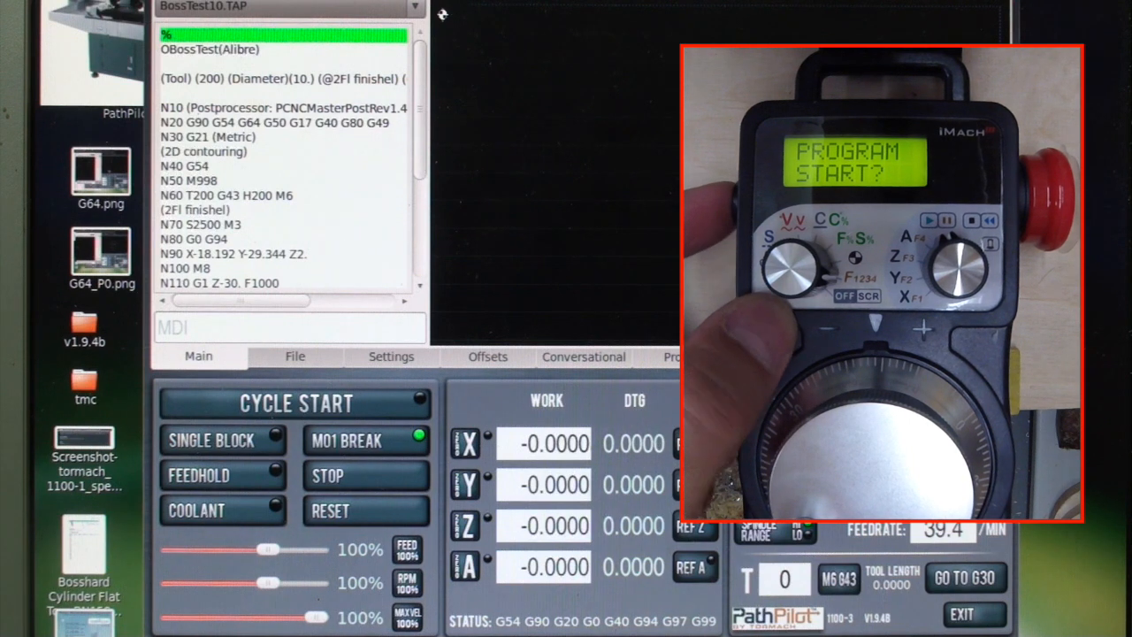
Start BossTest10.TAP from the beginning, running it to the coolant block at X-18.192, Y-29.344.
{"action": "left_click", "coordinate": [296, 404]}
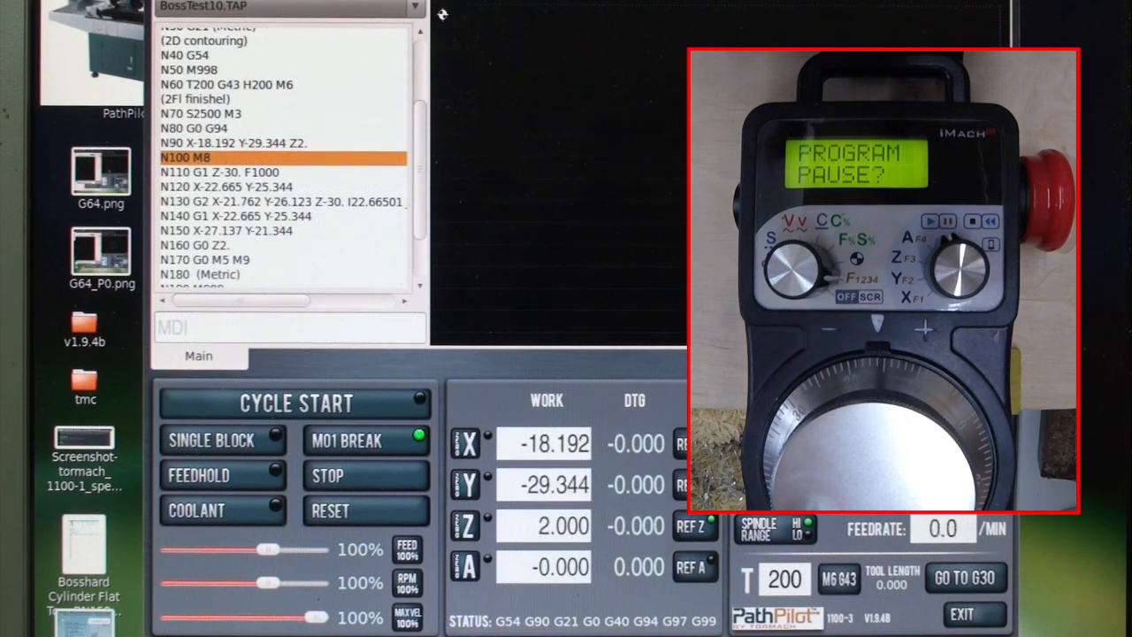
Resume BossTest10 past N100 M8, with coolant on and Z feeding toward -30 at 1000.
{"action": "left_click", "coordinate": [295, 402]}
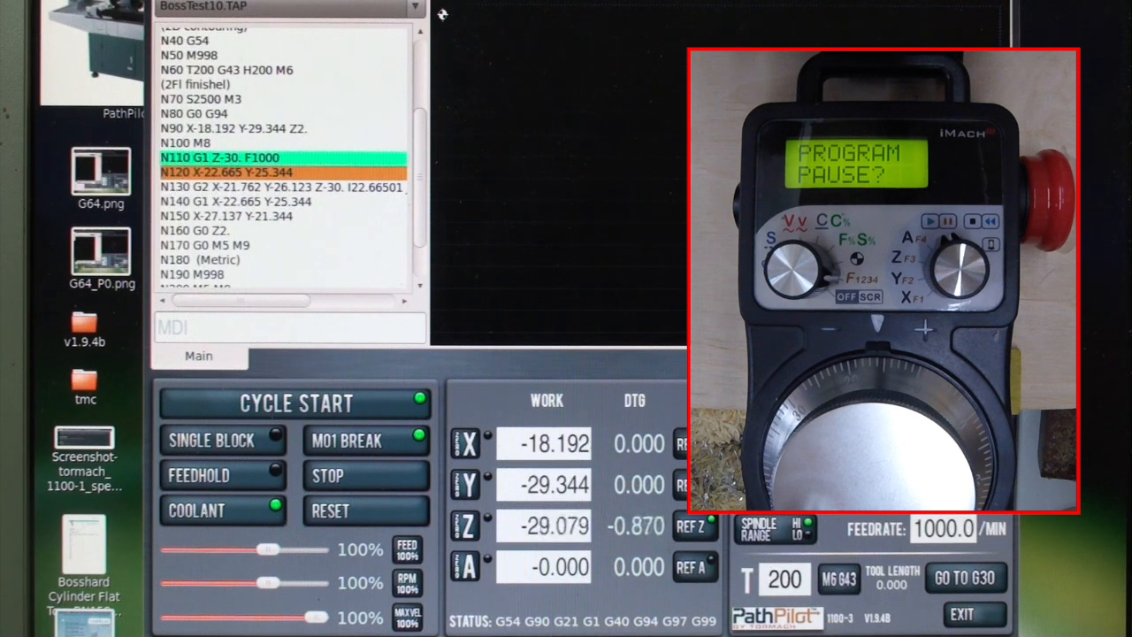